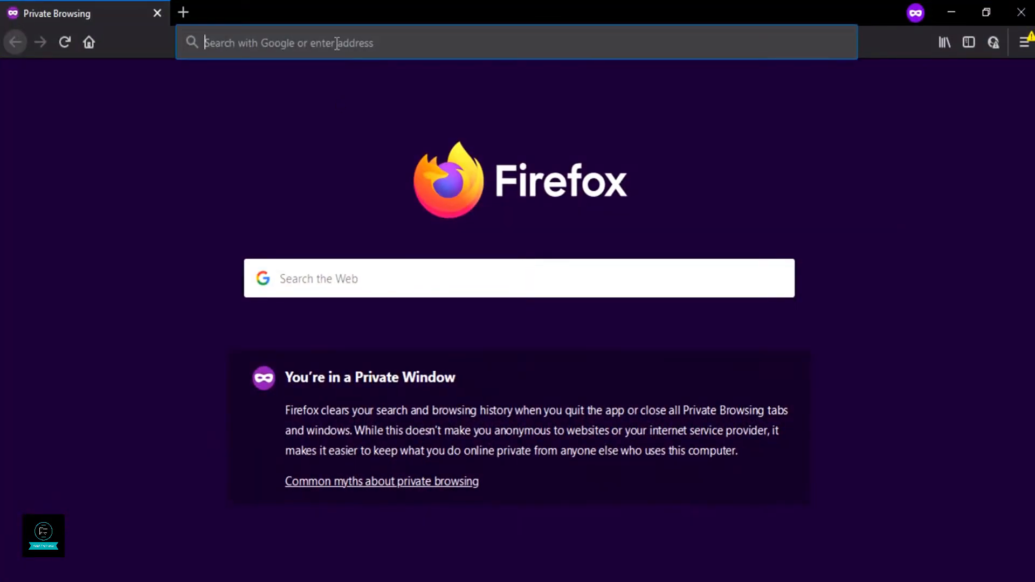
- Enter nmap.org in the private window's address bar to load the Nmap site
type("nmap")
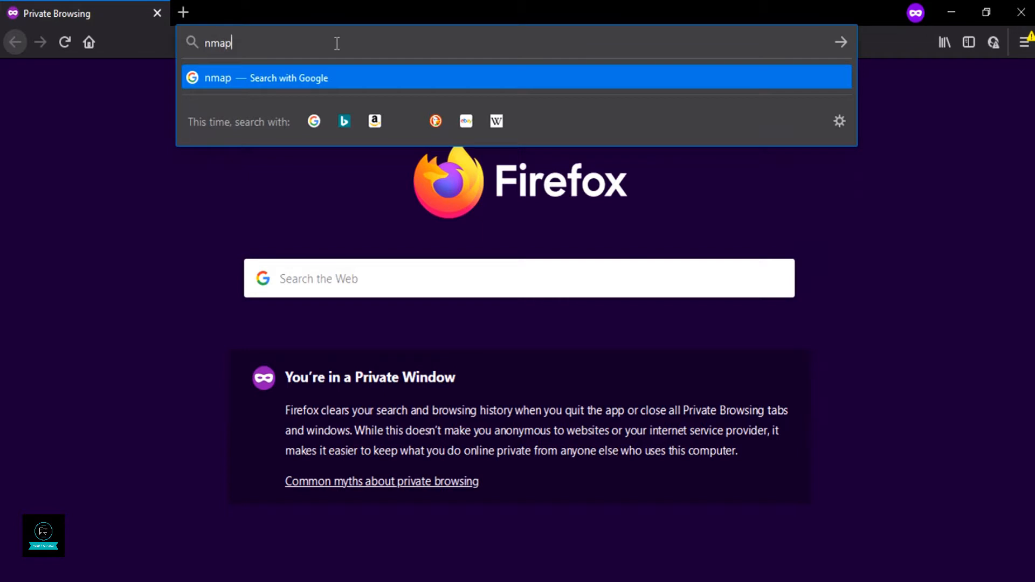
type(".org")
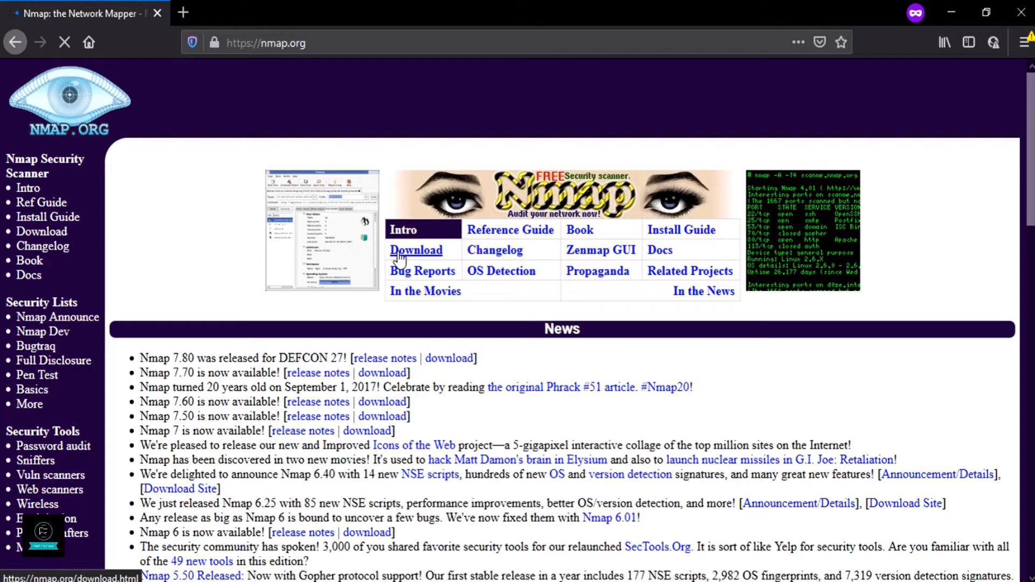
- Save nmap-7.80-setup.exe and npcap-0.9995.exe from the Windows binaries, then show their folder
left_click(416, 251)
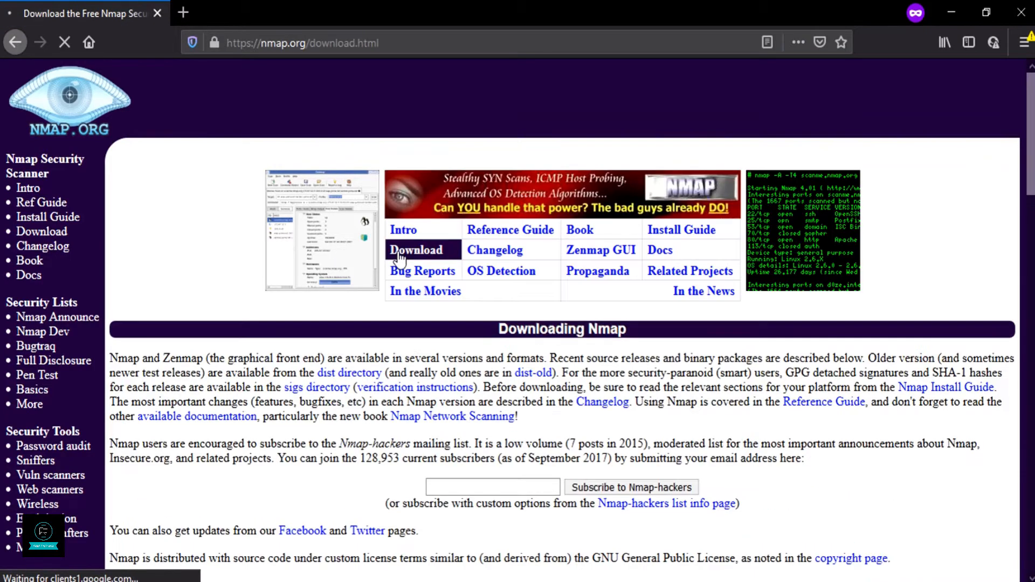
scroll("down", 3)
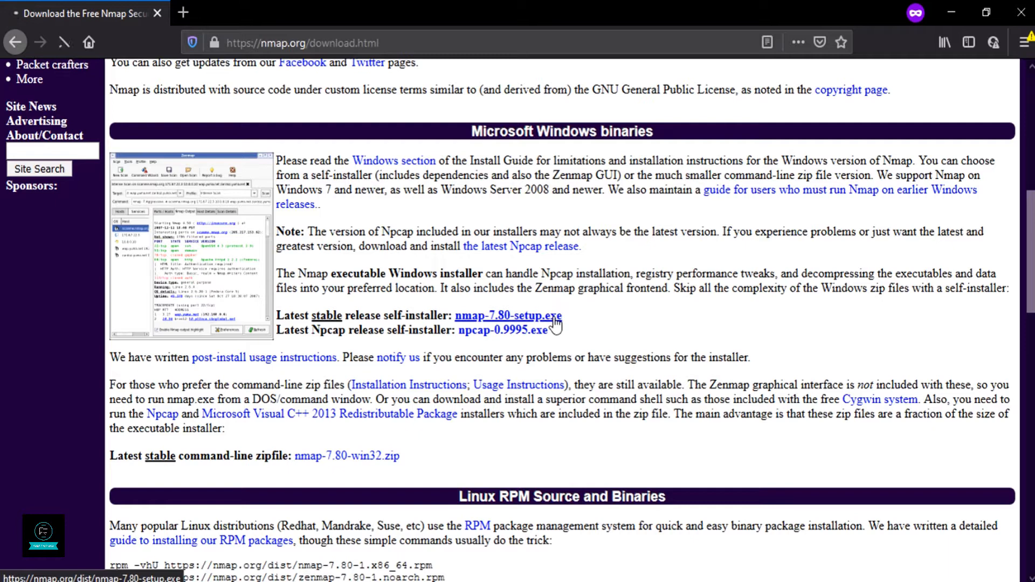
left_click(508, 316)
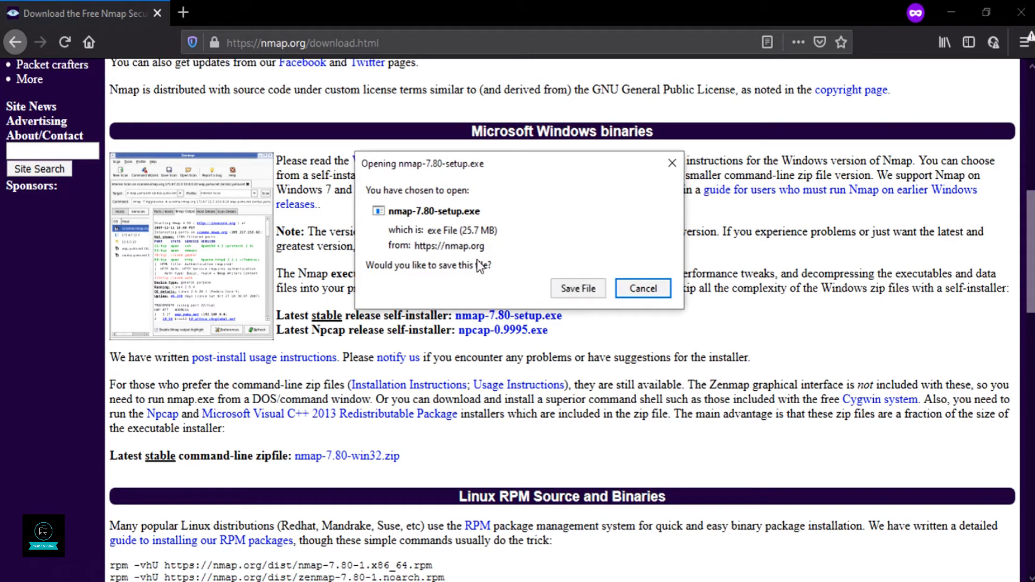
left_click(576, 288)
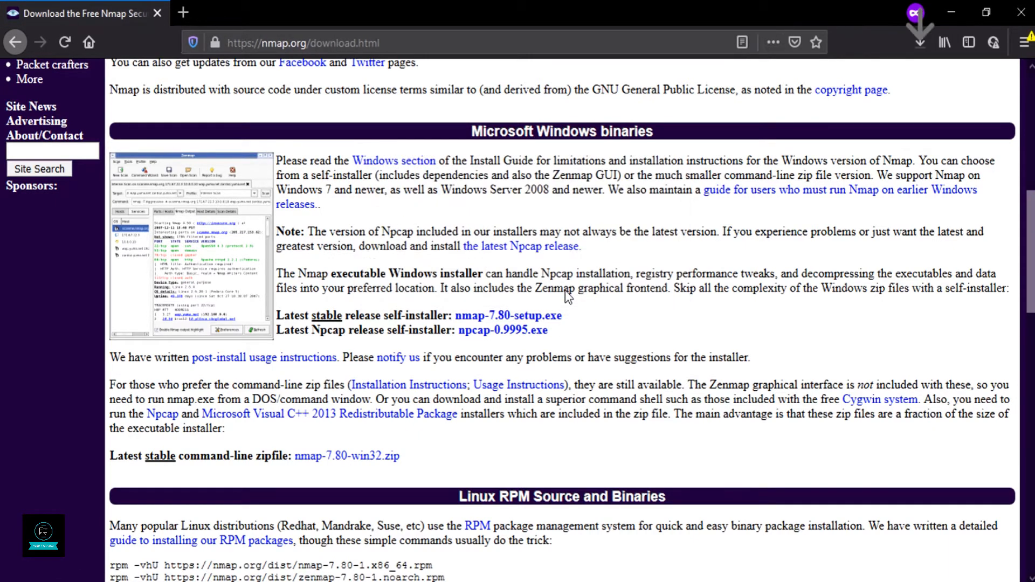
left_click(503, 330)
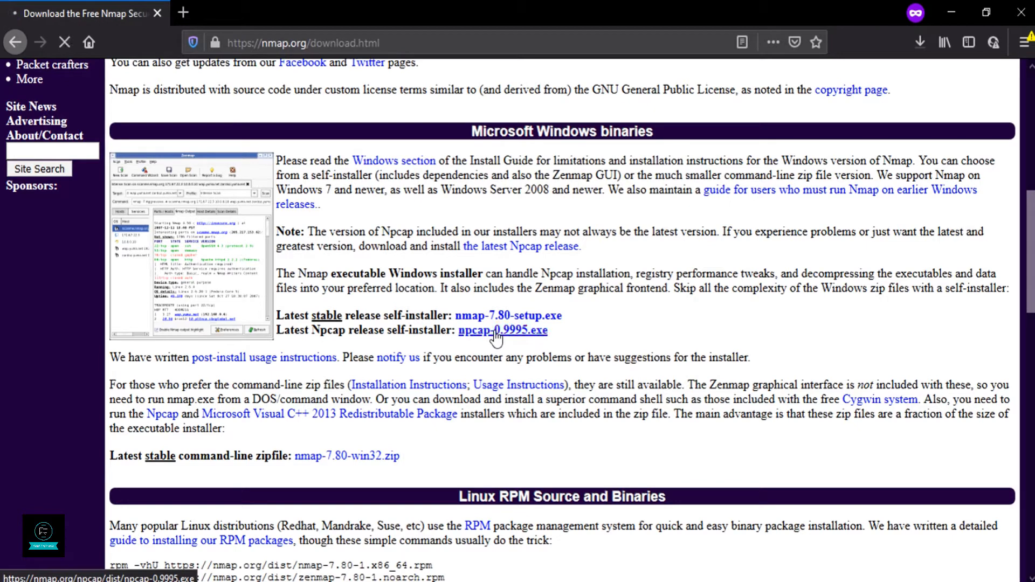
left_click(503, 330)
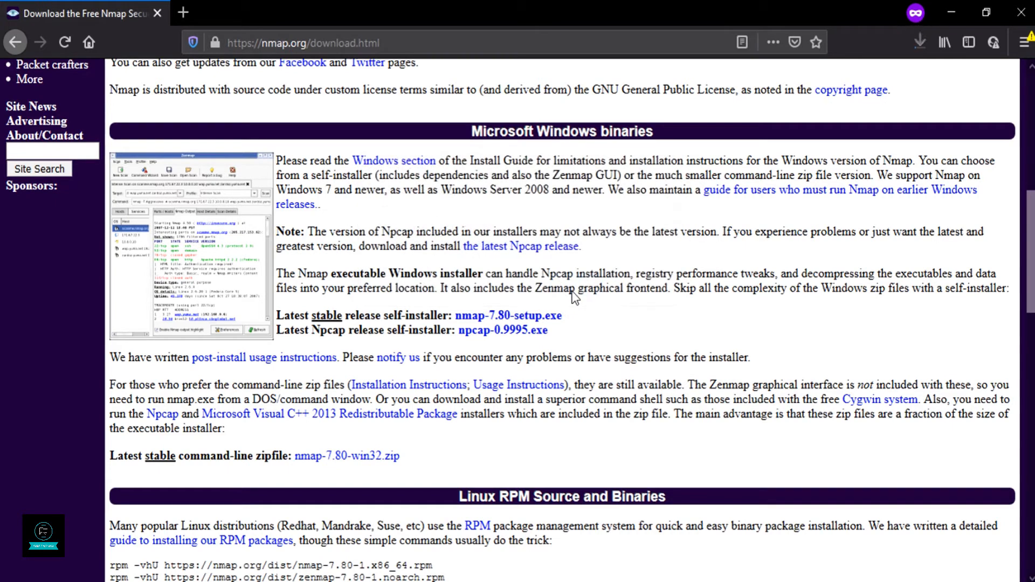
mouse_move(791, 207)
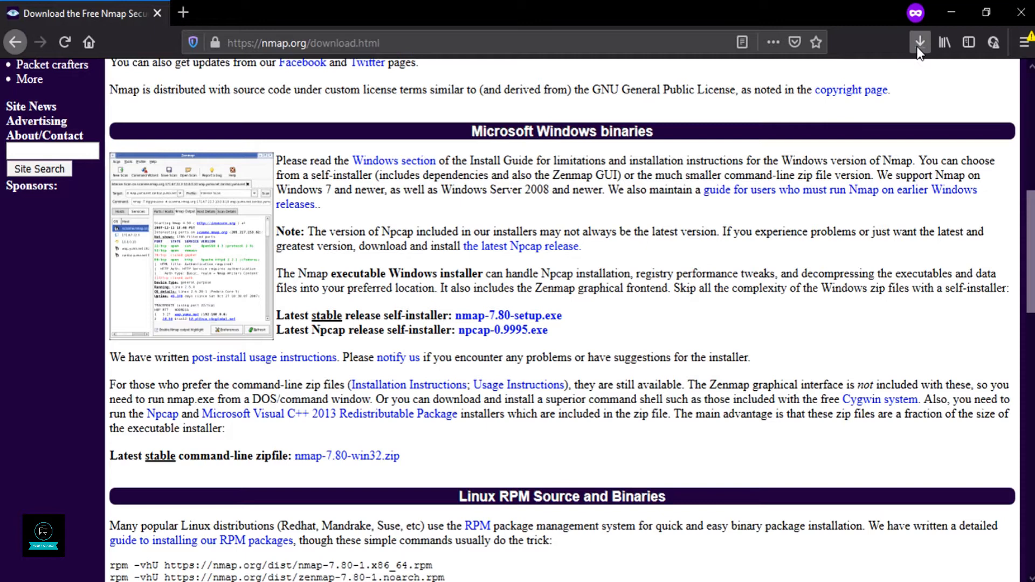
left_click(920, 42)
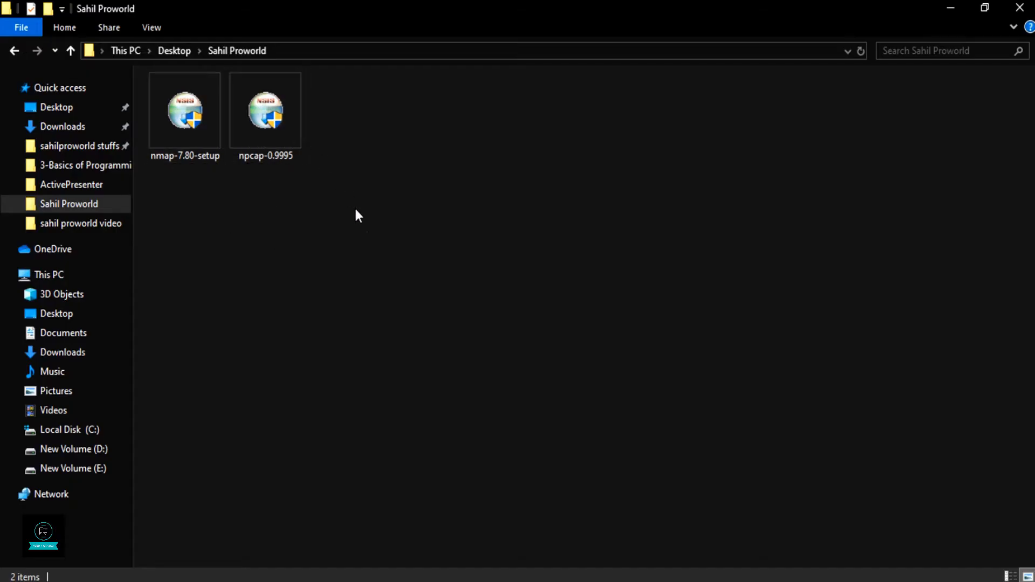
- Run nmap-7.80-setup from the downloads folder
right_click(185, 110)
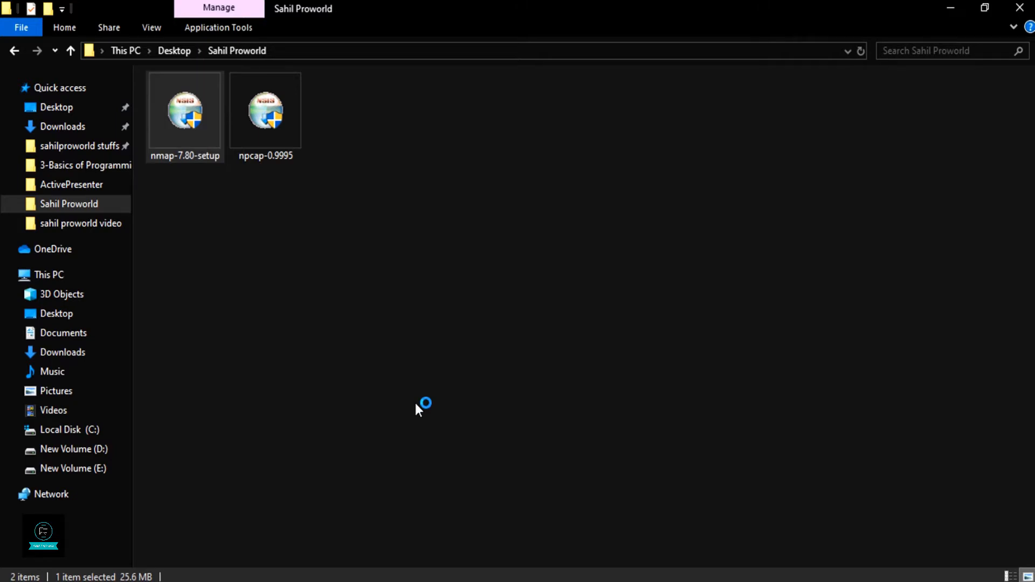
double_click(185, 109)
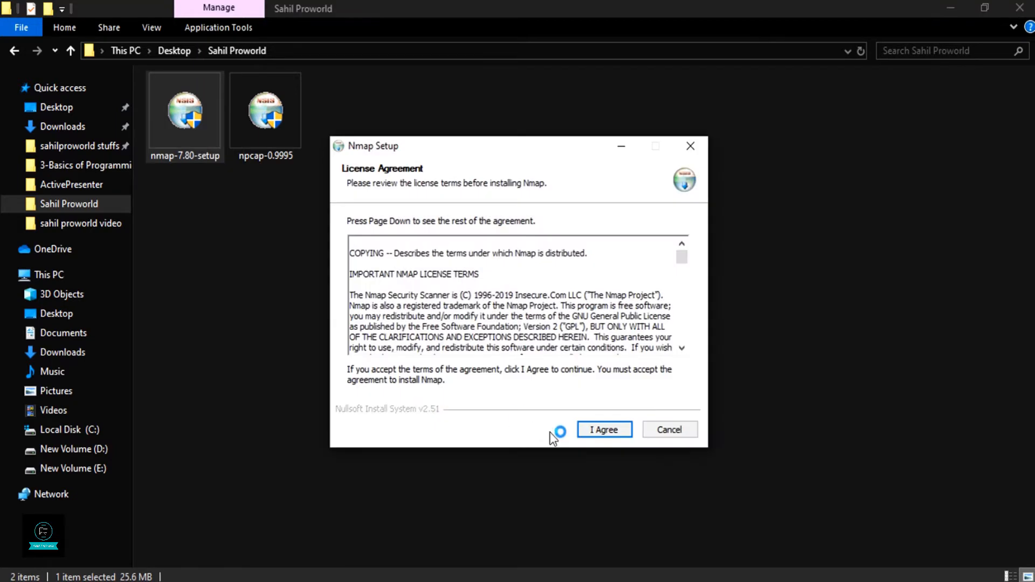
- Agree to the Nmap license and install with all default components
left_click(603, 429)
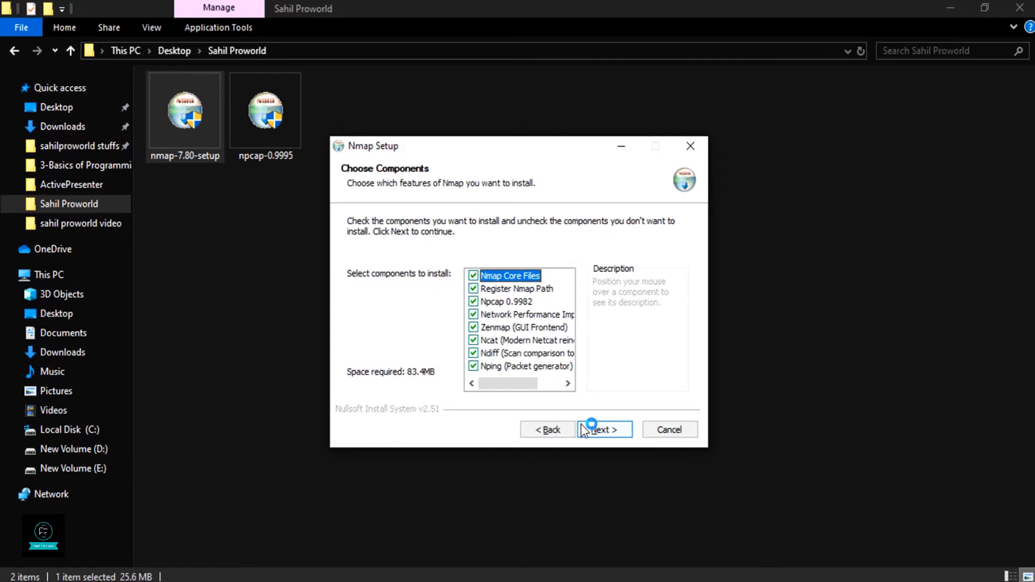
left_click(601, 429)
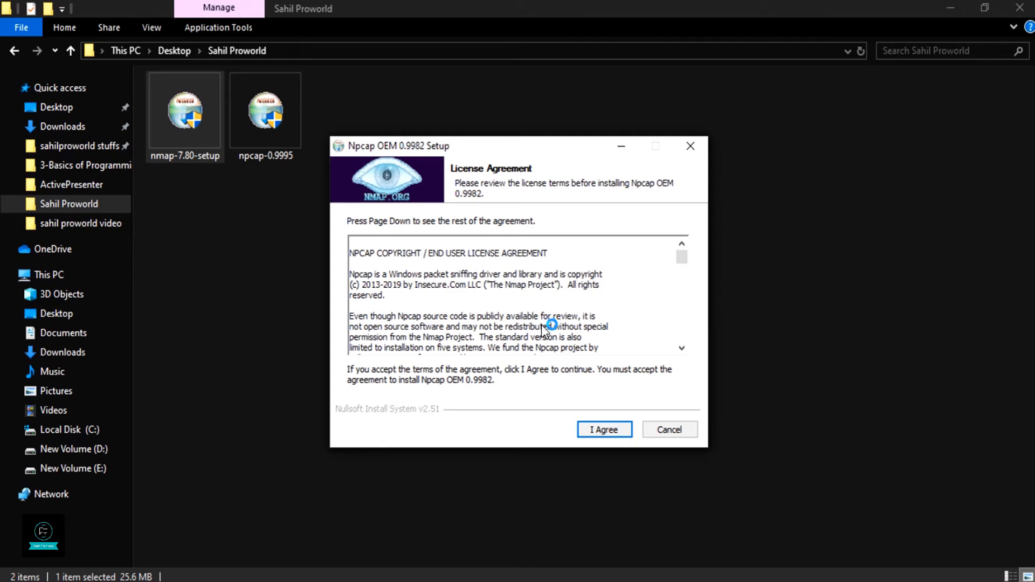
- Accept the Npcap license, install with default options, and finish its wizard
left_click(603, 429)
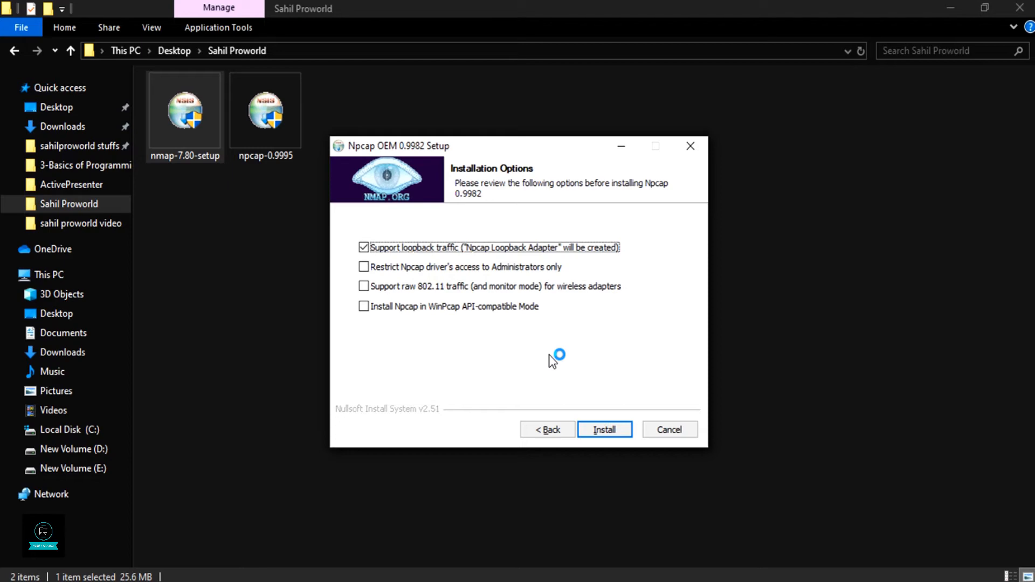
left_click(603, 429)
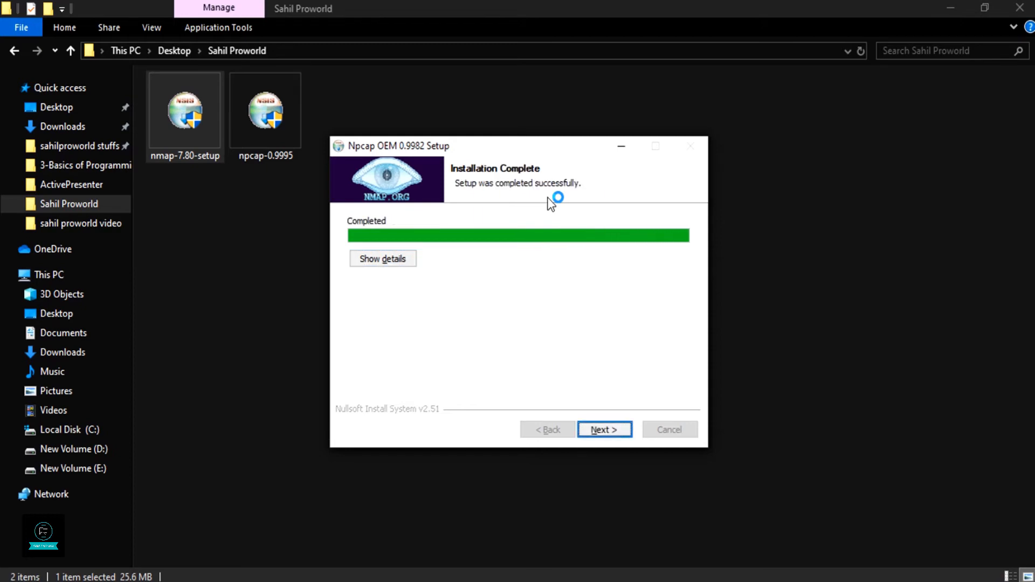
left_click(604, 429)
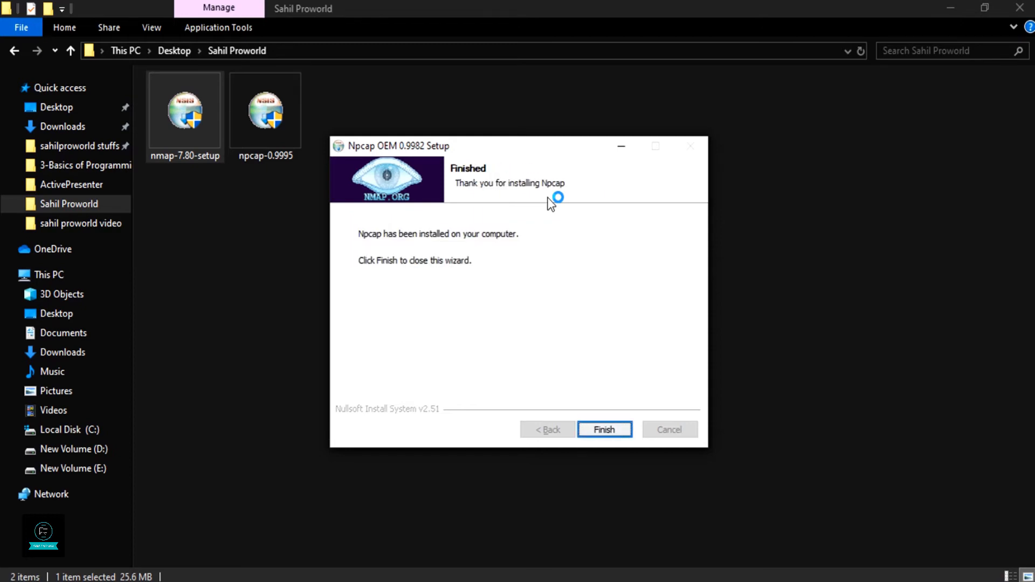
left_click(603, 429)
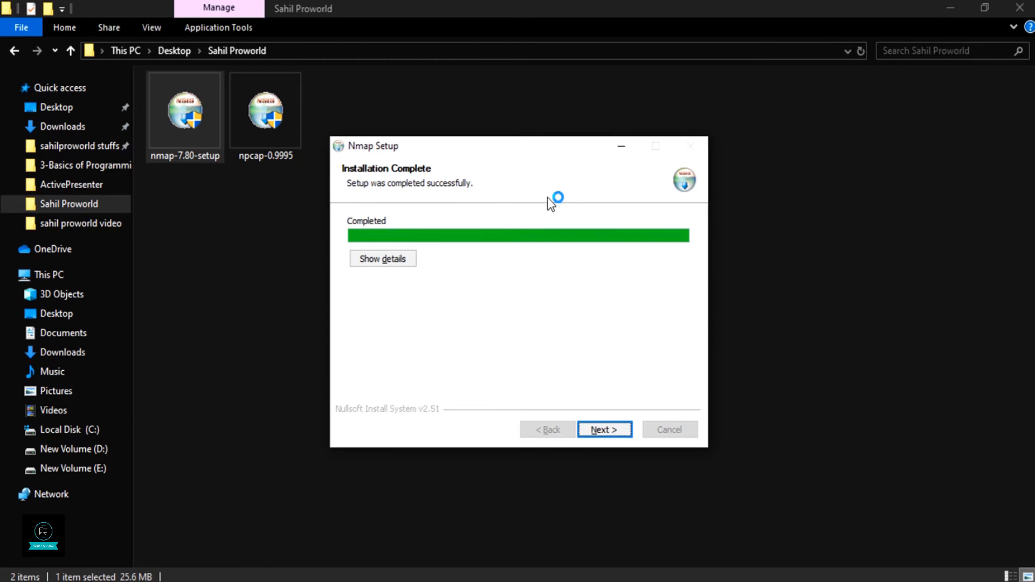
- Keep the Start Menu and desktop shortcuts and complete Nmap Setup
left_click(603, 429)
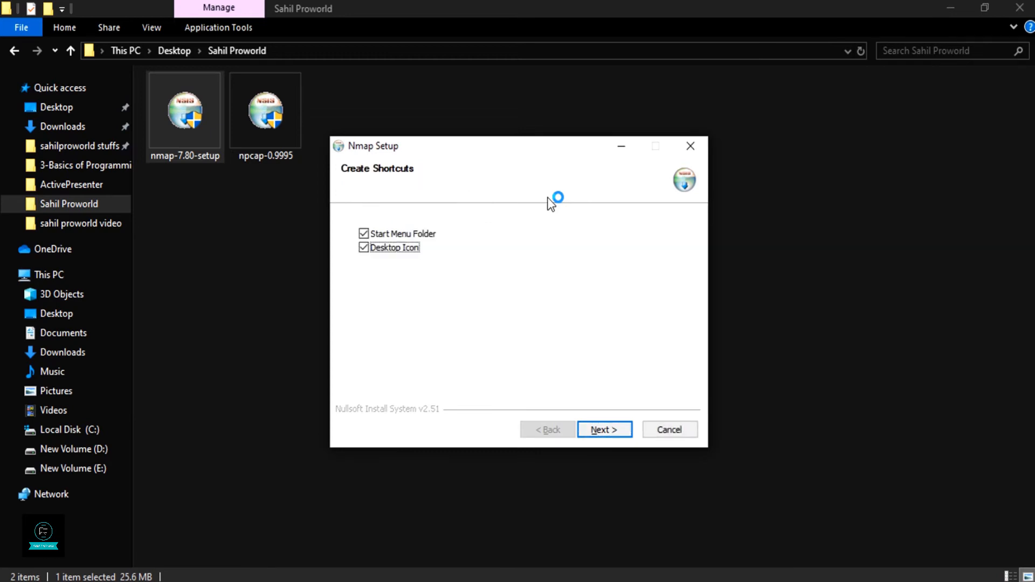
left_click(604, 429)
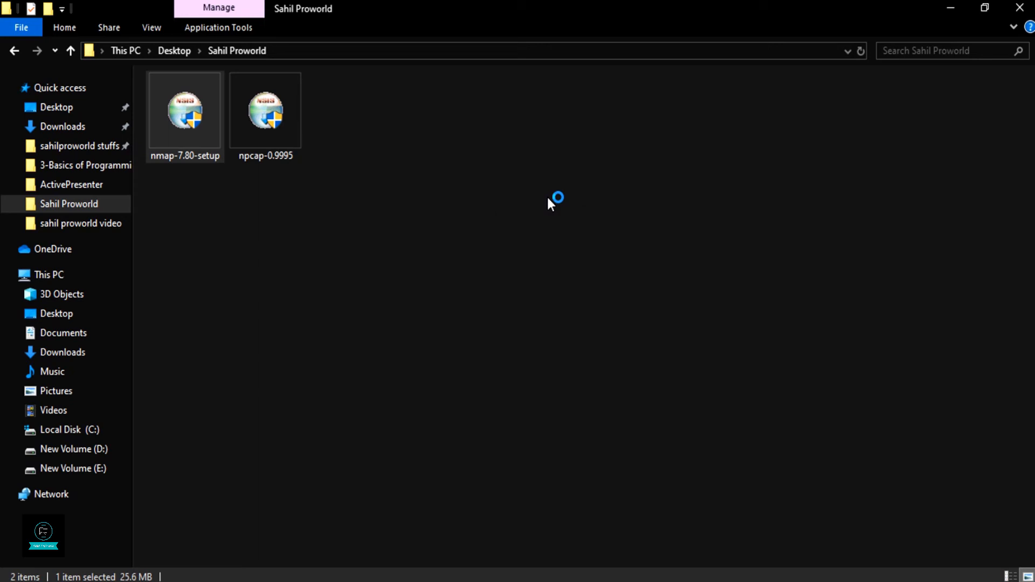
mouse_move(952, 8)
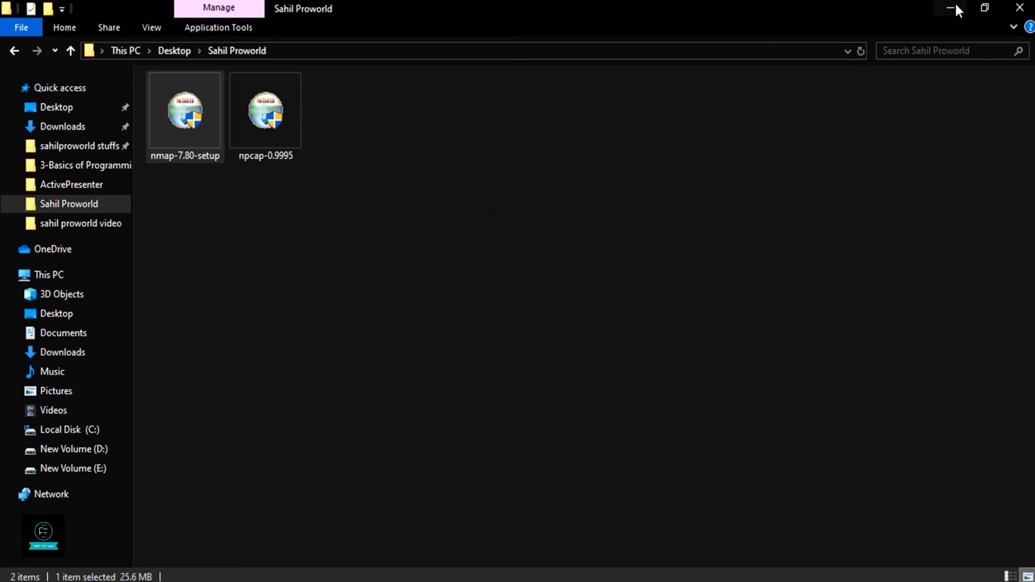
mouse_move(953, 9)
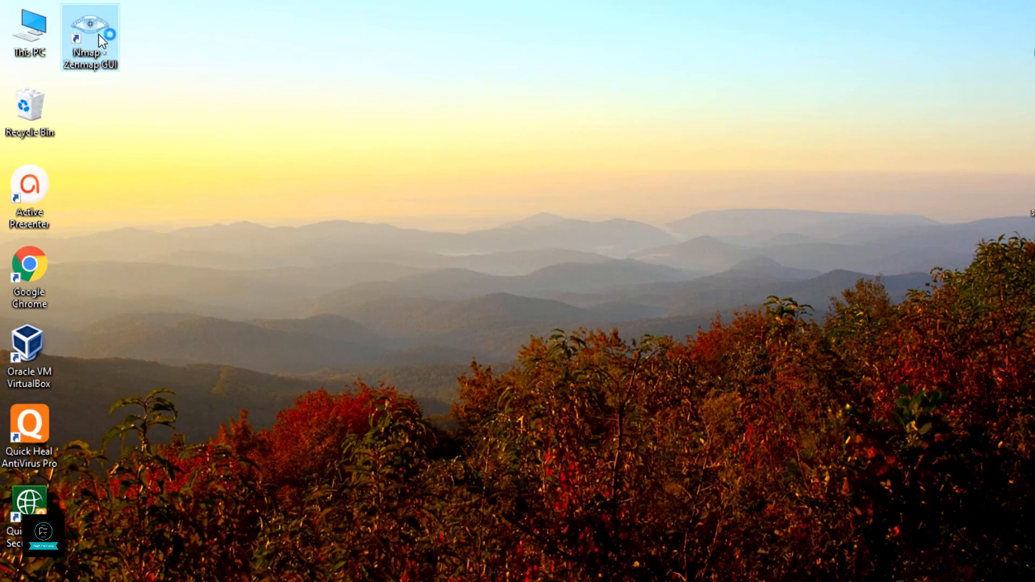
- Launch Zenmap from the Nmap - Zenmap GUI desktop shortcut
double_click(89, 36)
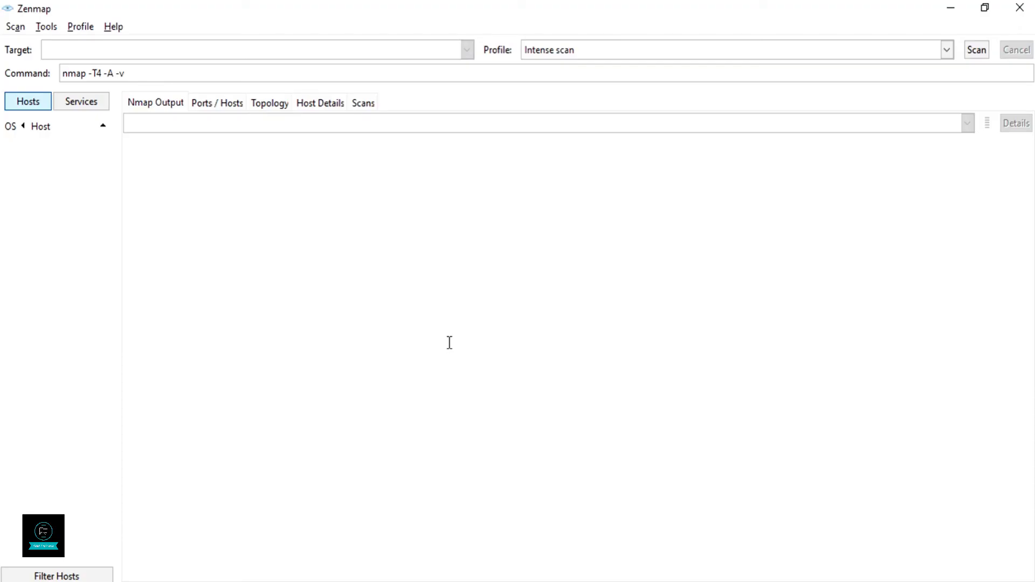
mouse_move(303, 182)
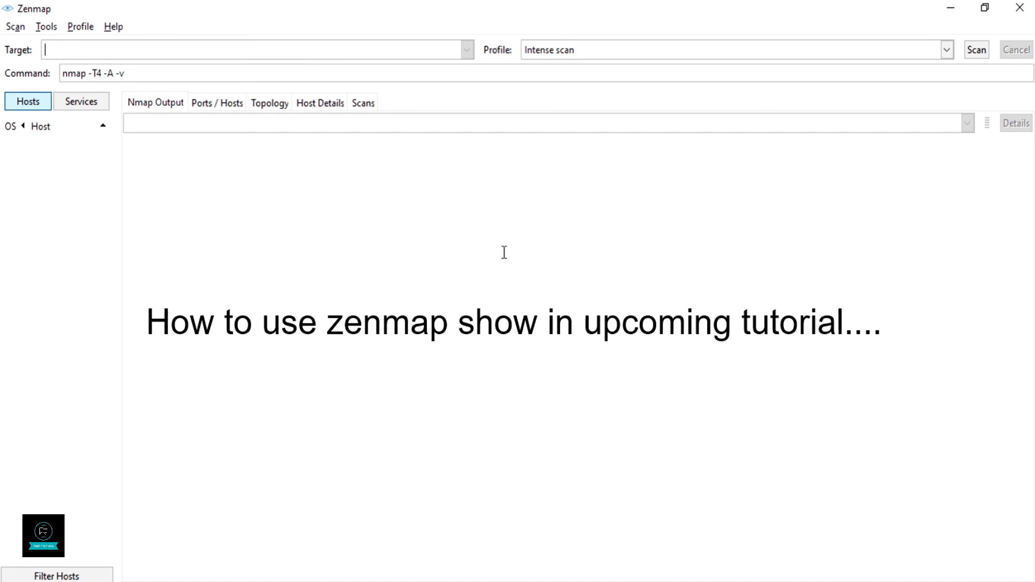
mouse_move(457, 277)
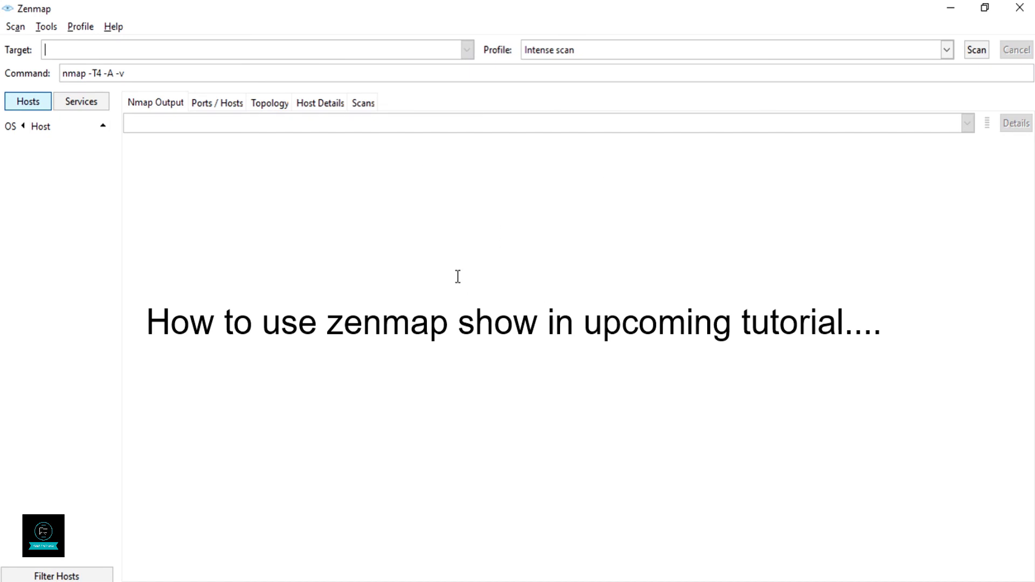